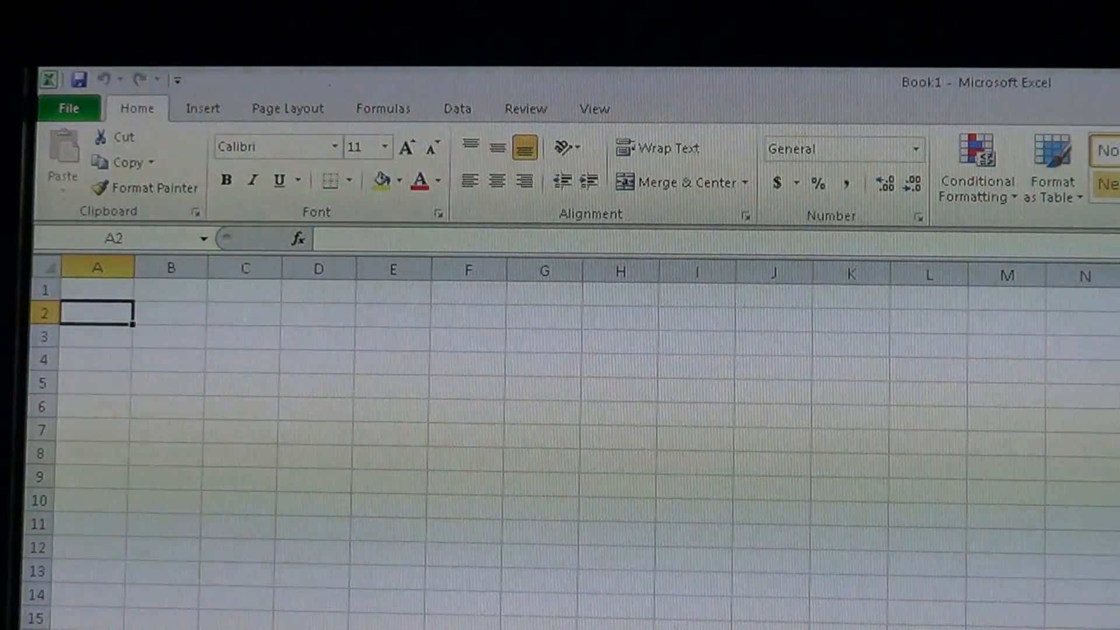
# - Enter START, STOP, SYSRUN, MOTOR1 and MOTOR2 in A2, A4, A6, A8 and A10
pyautogui.write('START')
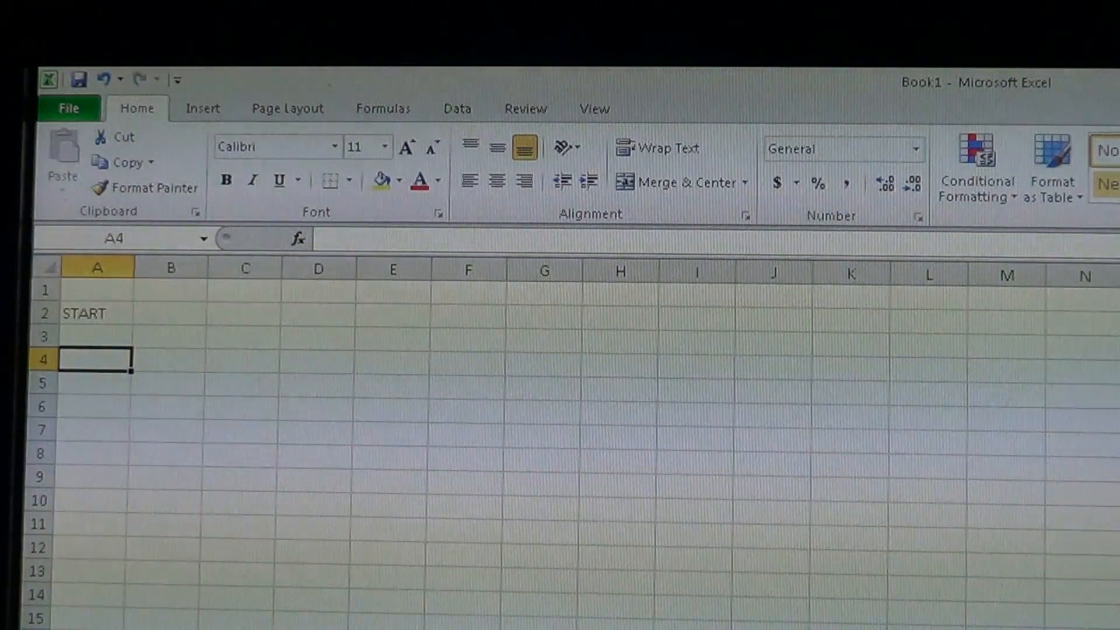
pyautogui.write('STOP')
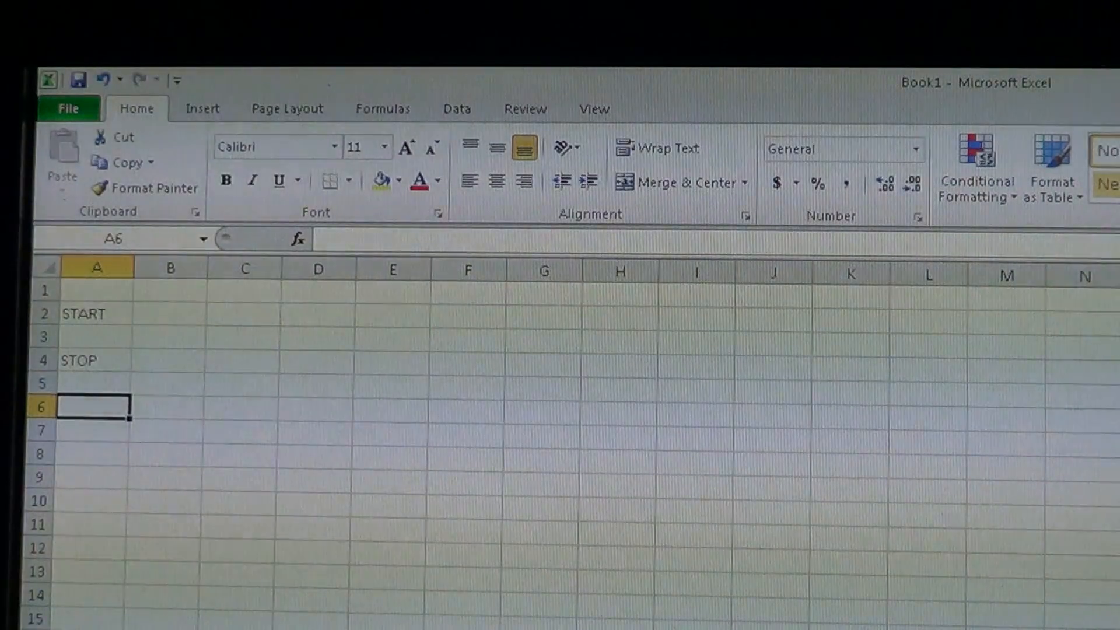
pyautogui.write('SYSRUN')
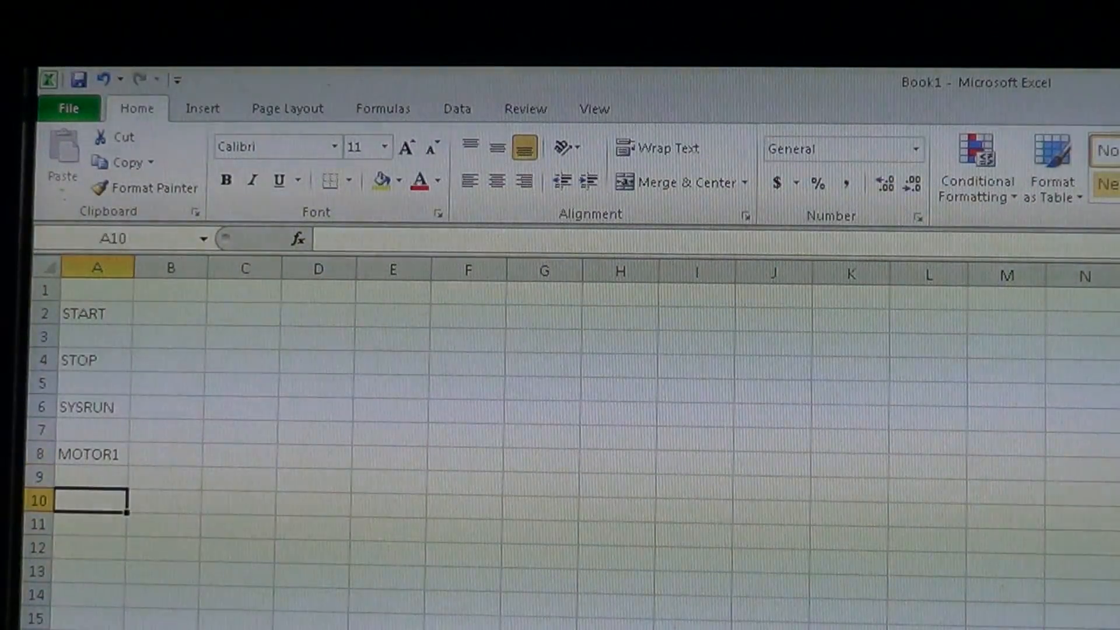
pyautogui.write('MOTOR2')
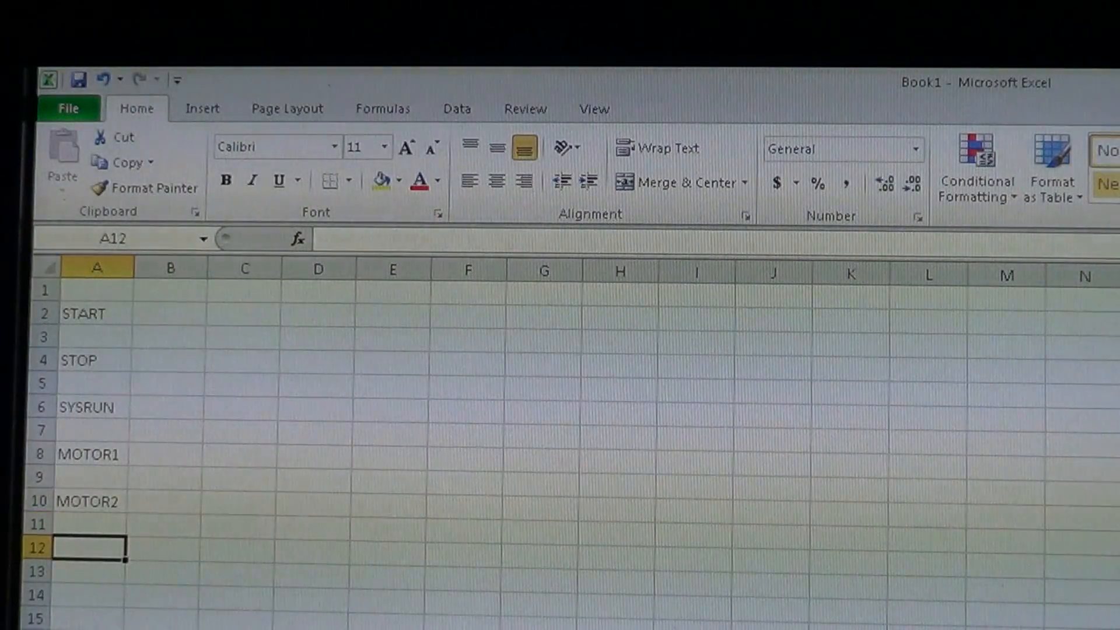
# - Move MOTOR1 and MOTOR2 down to A10:A12 and enter T2ON in A8
pyautogui.moveTo(97, 454); pyautogui.dragTo(97, 500)
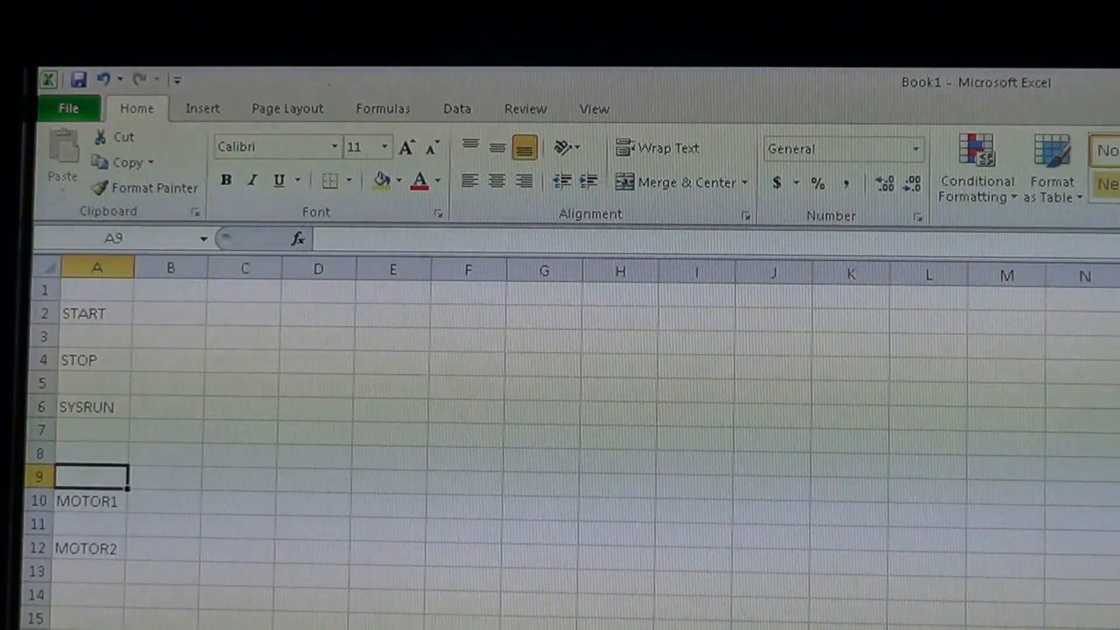
pyautogui.write('T')
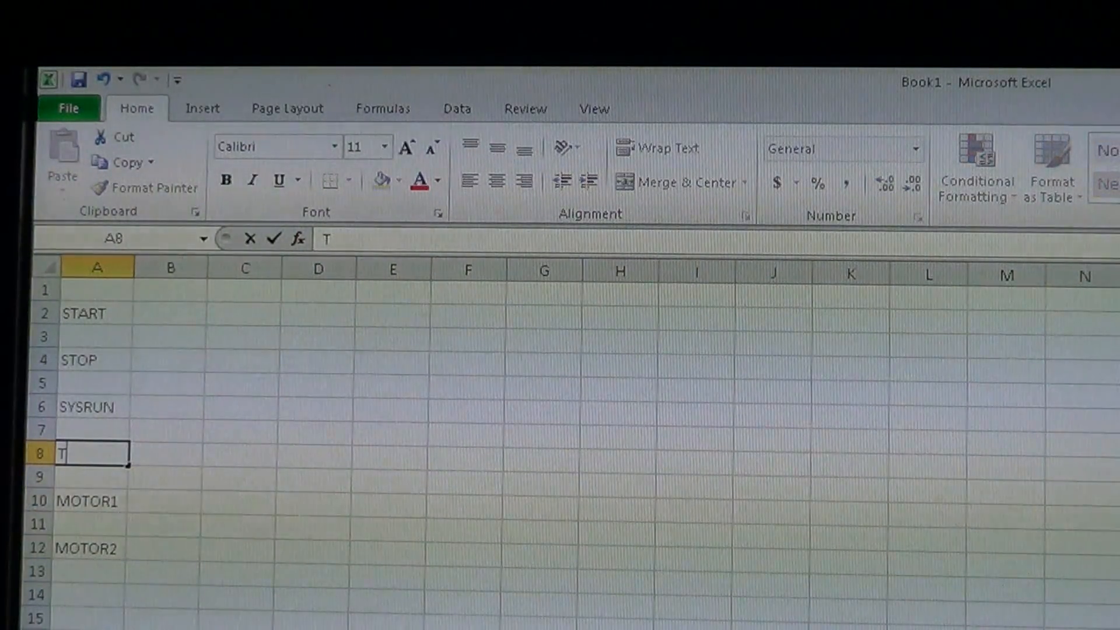
pyautogui.write('2ON')
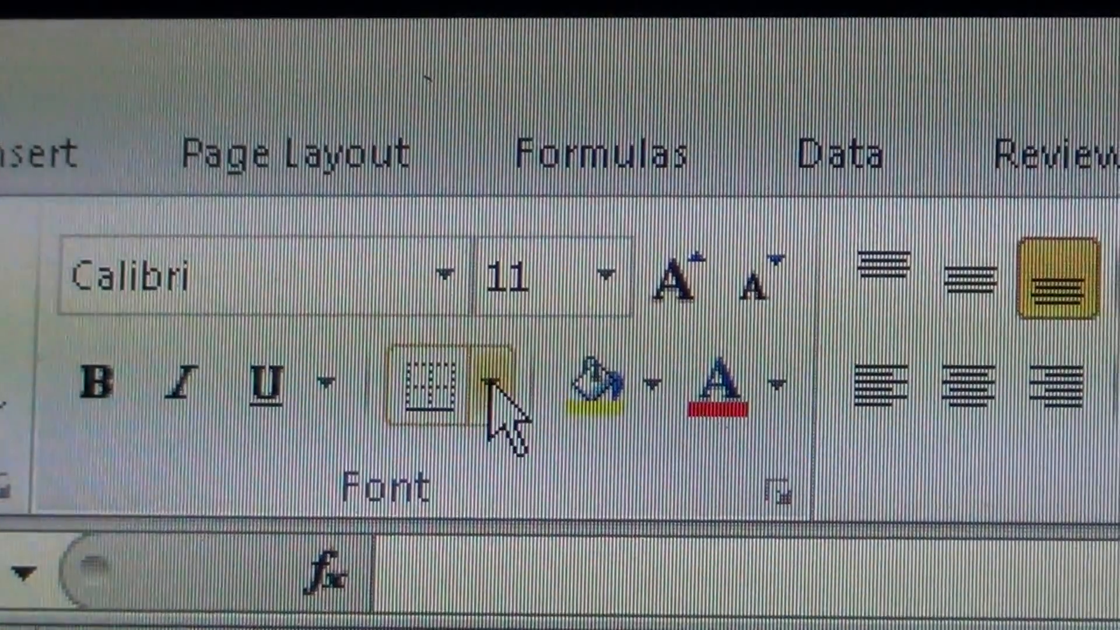
# - Show the Borders list with its Draw Borders, Line Color and Line Style choices
pyautogui.click(497, 381)
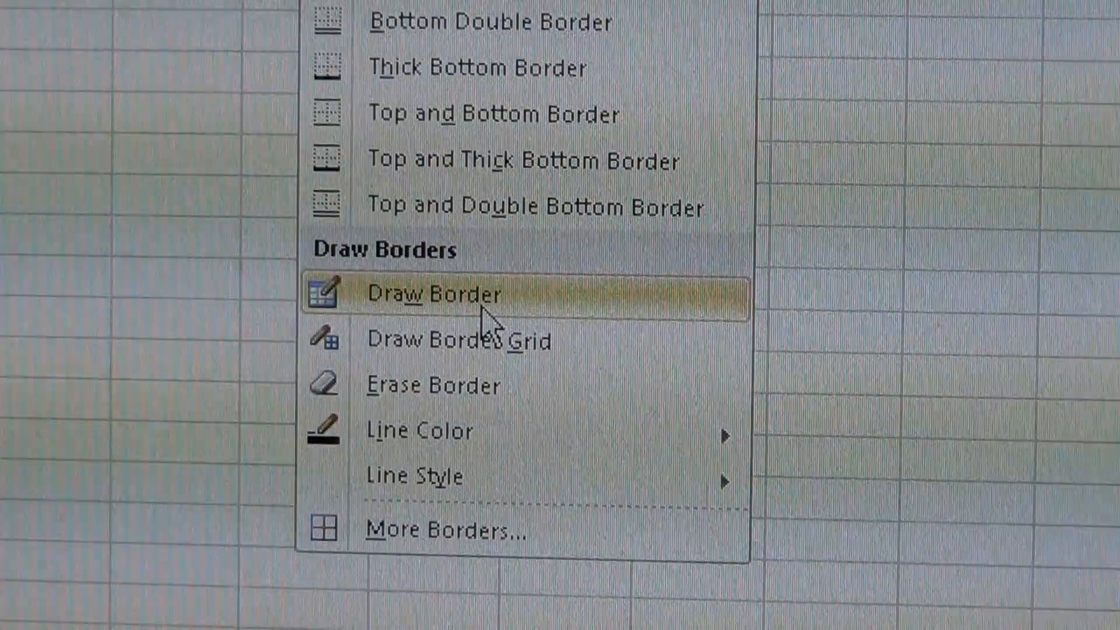
pyautogui.moveTo(479, 438)
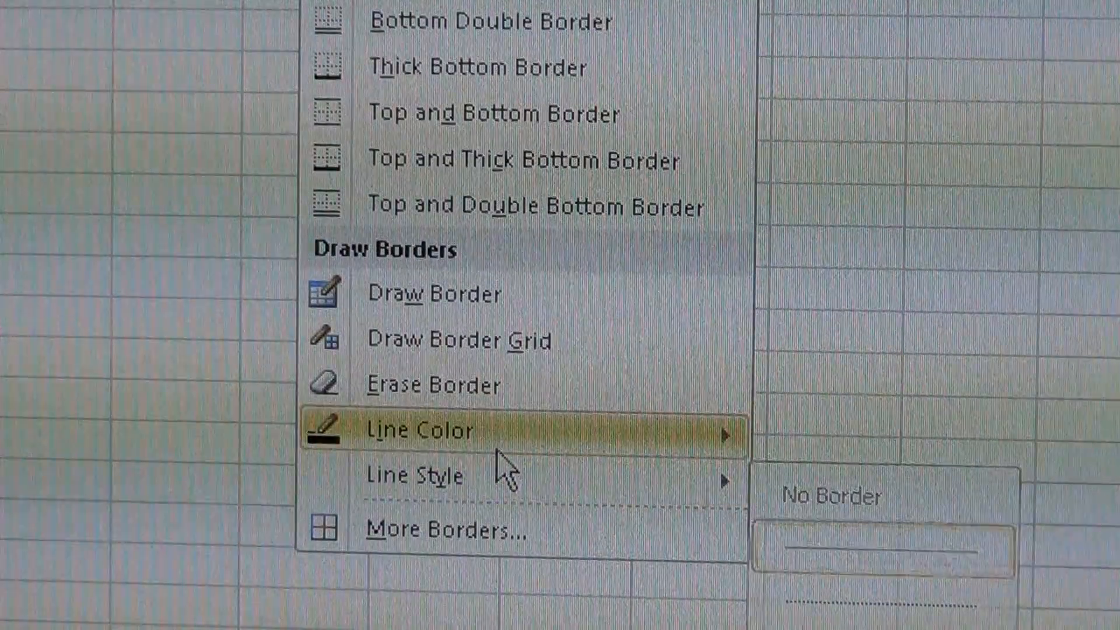
pyautogui.moveTo(452, 308)
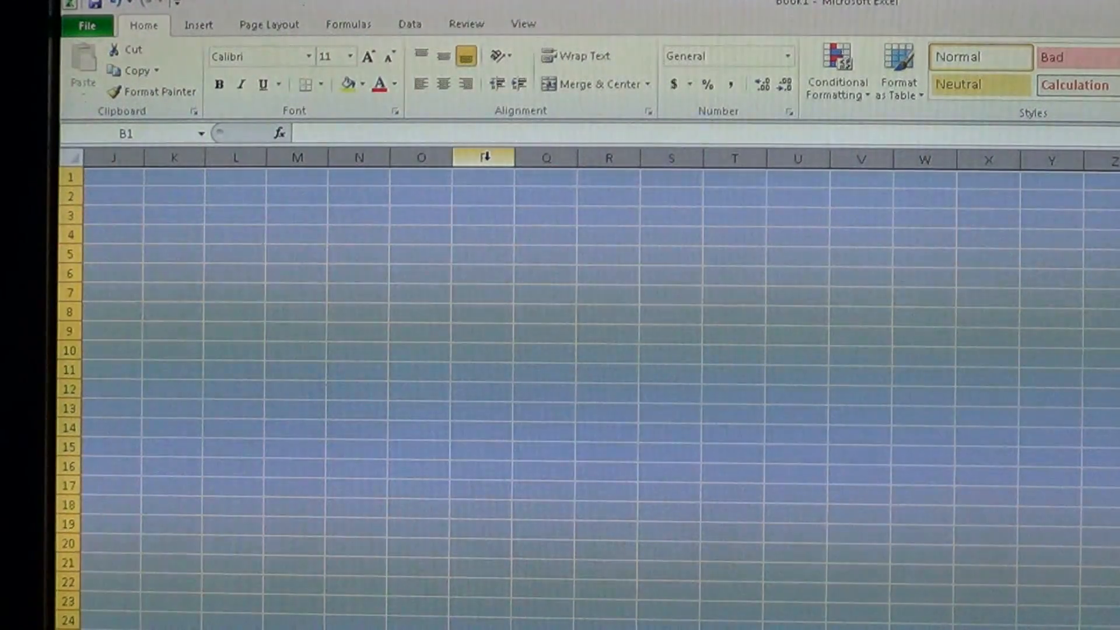
# - Set the selected grid columns to a uniform width of 2.5
pyautogui.rightClick(482, 157)
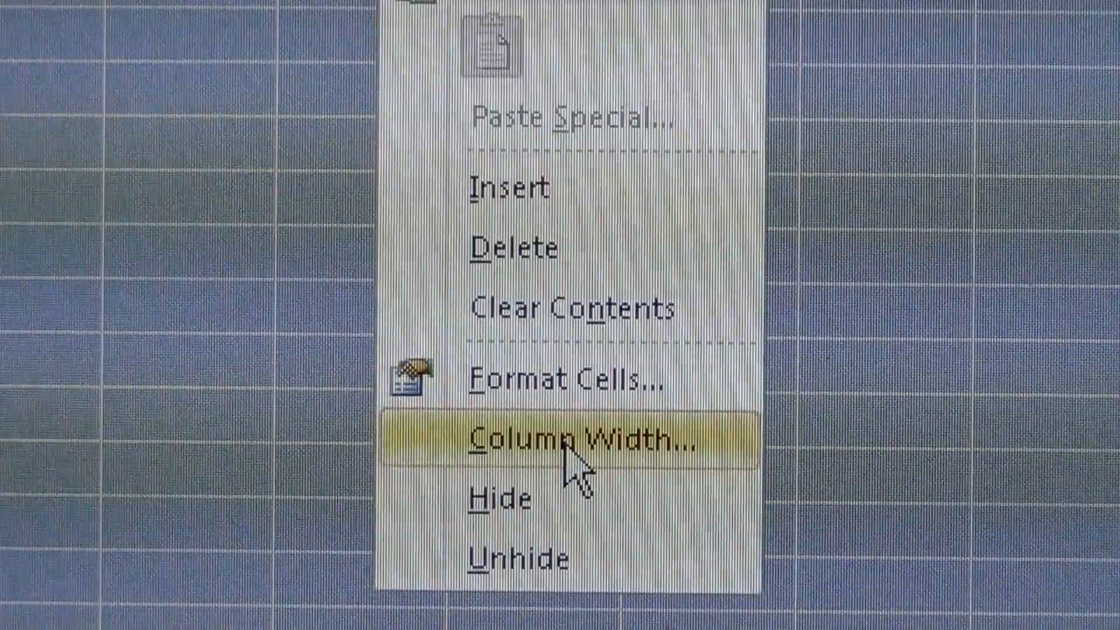
pyautogui.click(562, 440)
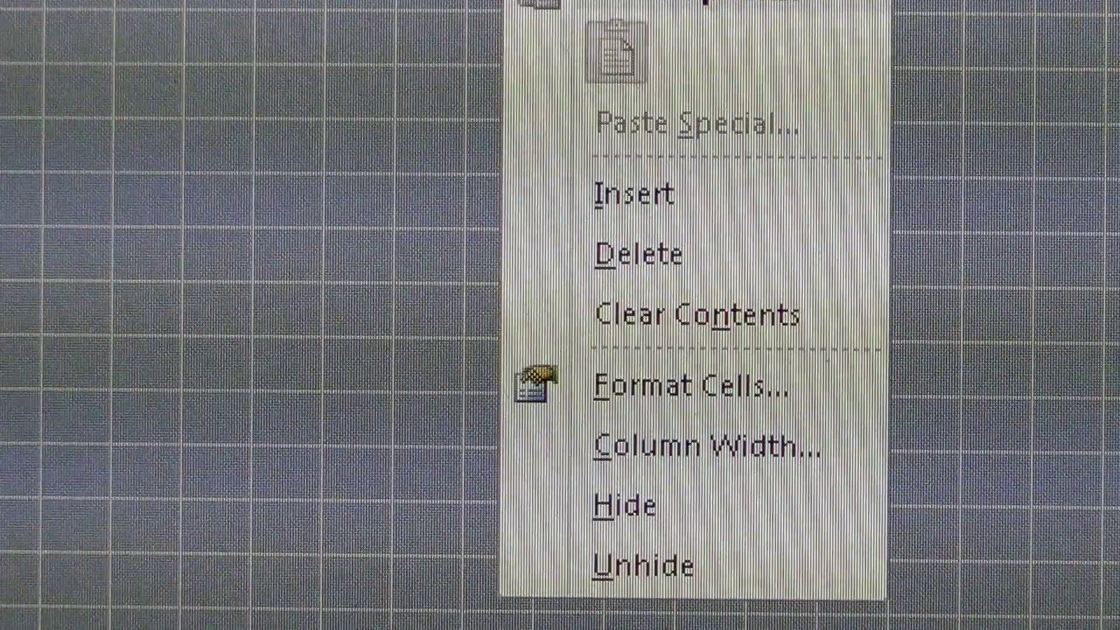
pyautogui.click(703, 445)
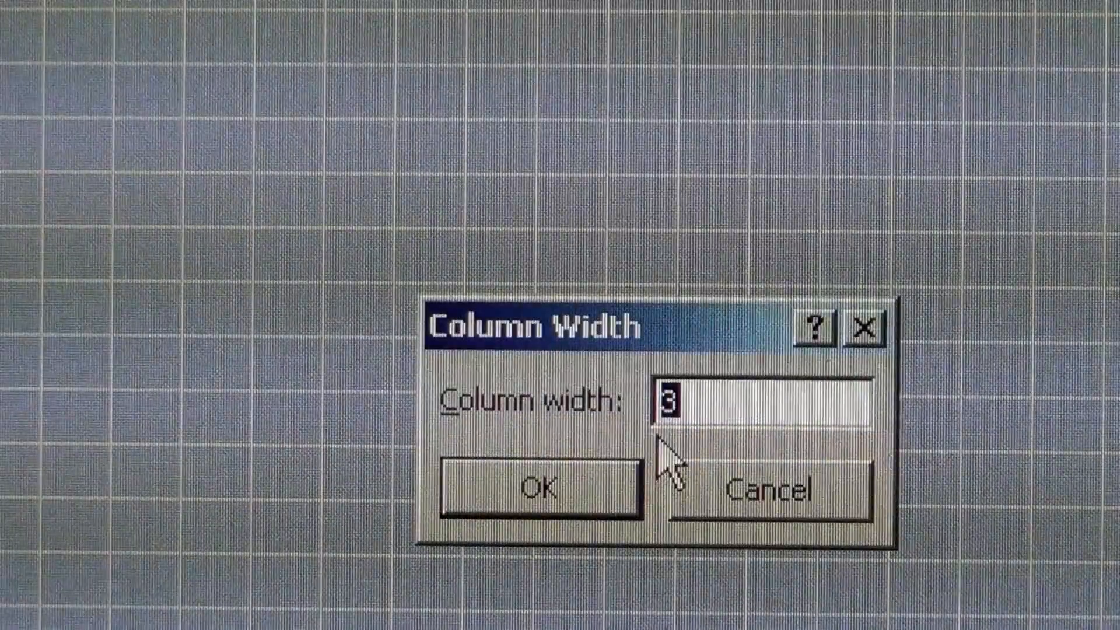
pyautogui.write('2.5')
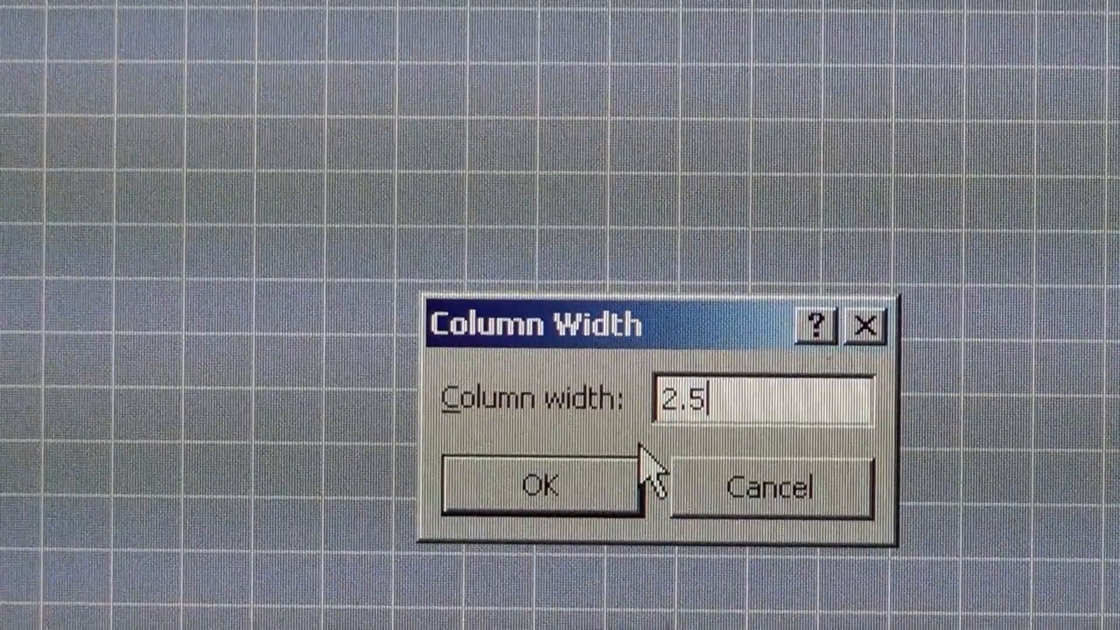
pyautogui.click(543, 485)
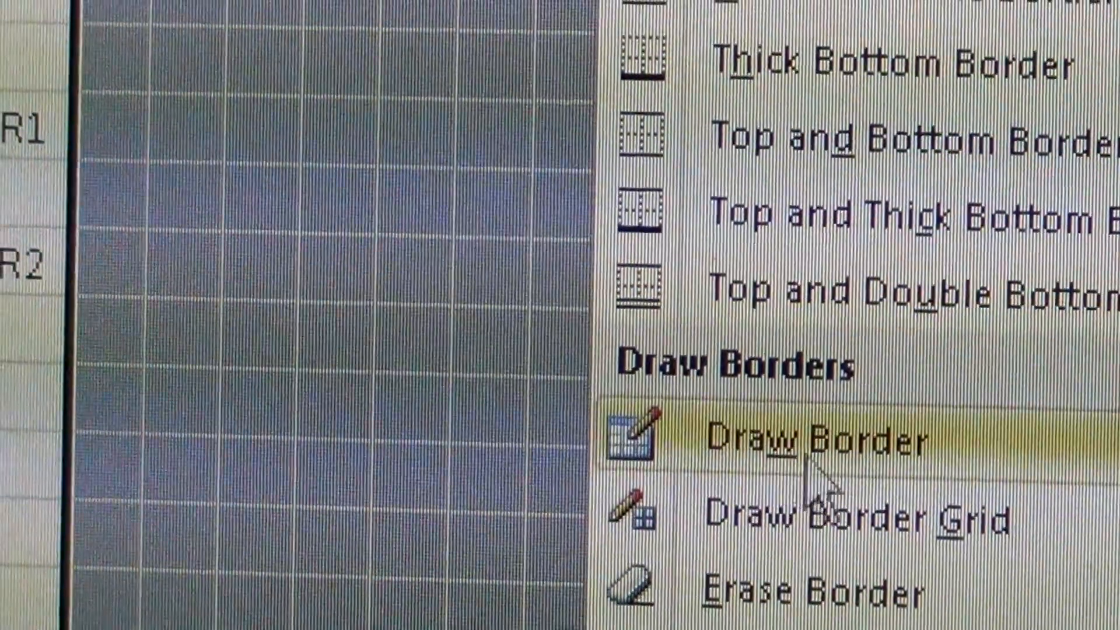
# - Switch to the Draw Border pencil for freehand cell borders
pyautogui.click(818, 439)
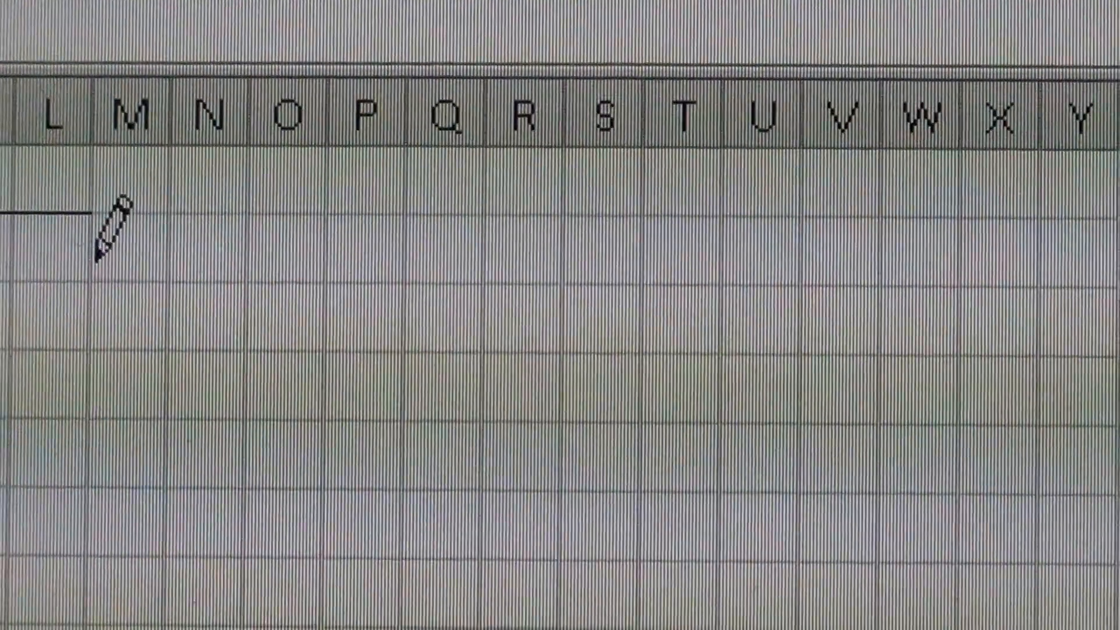
# - Draw the first horizontal waveform line along the START row
pyautogui.moveTo(114, 228); pyautogui.dragTo(757, 203)
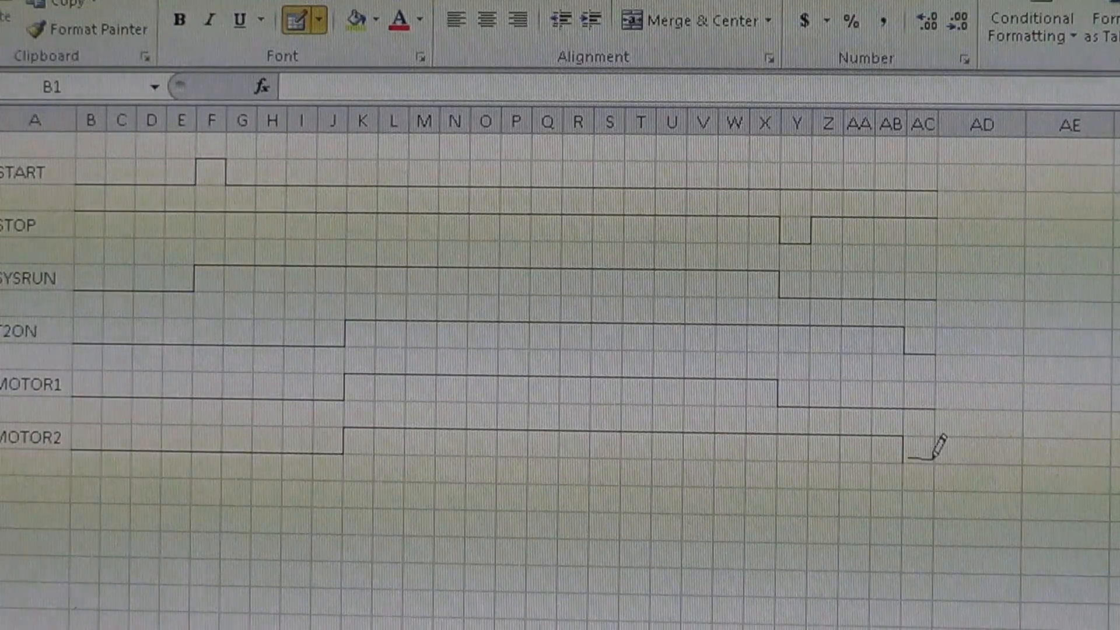
pyautogui.moveTo(1022, 623)
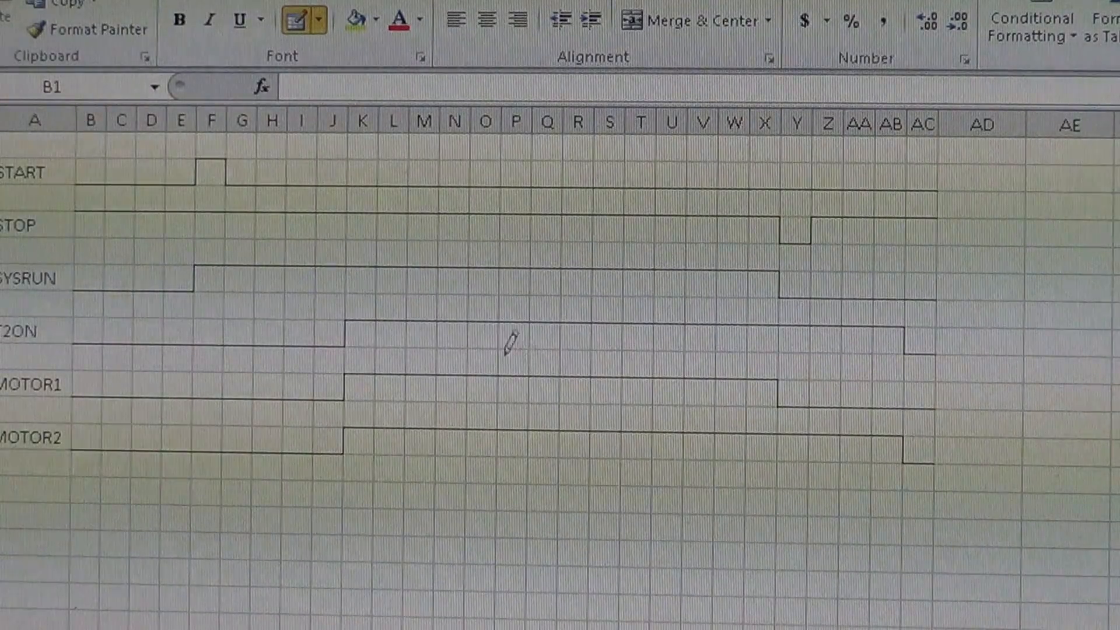
pyautogui.moveTo(317, 467)
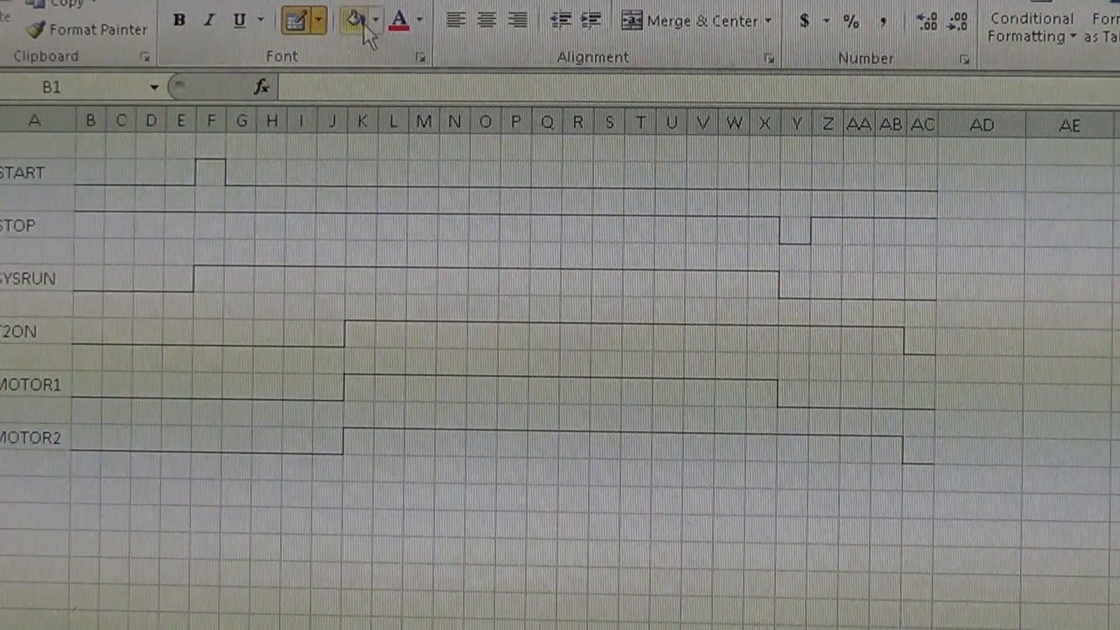
pyautogui.moveTo(352, 45)
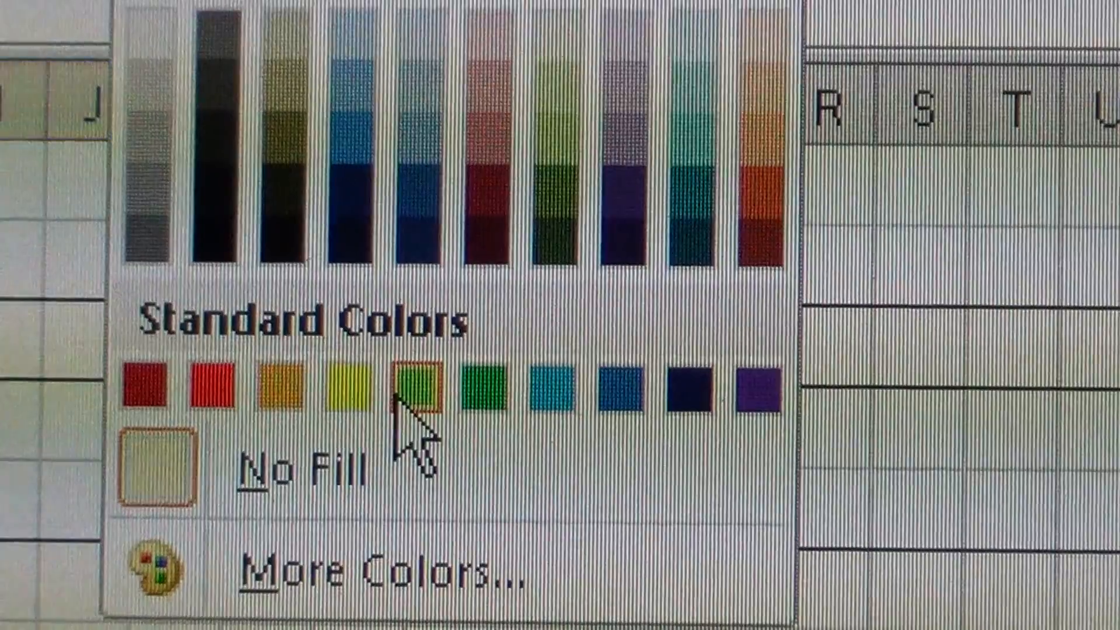
# - Fill the T2ON row cells F to J with the light green standard colour
pyautogui.click(417, 389)
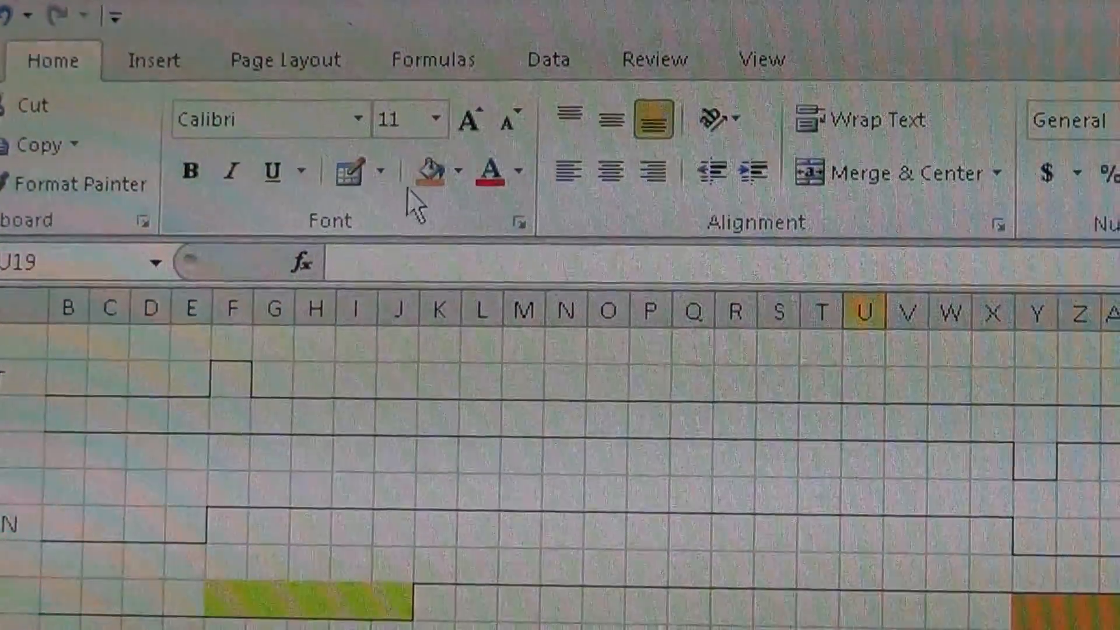
# - Apply the green and orange fills to the next row and pick a dotted border line style
pyautogui.click(375, 169)
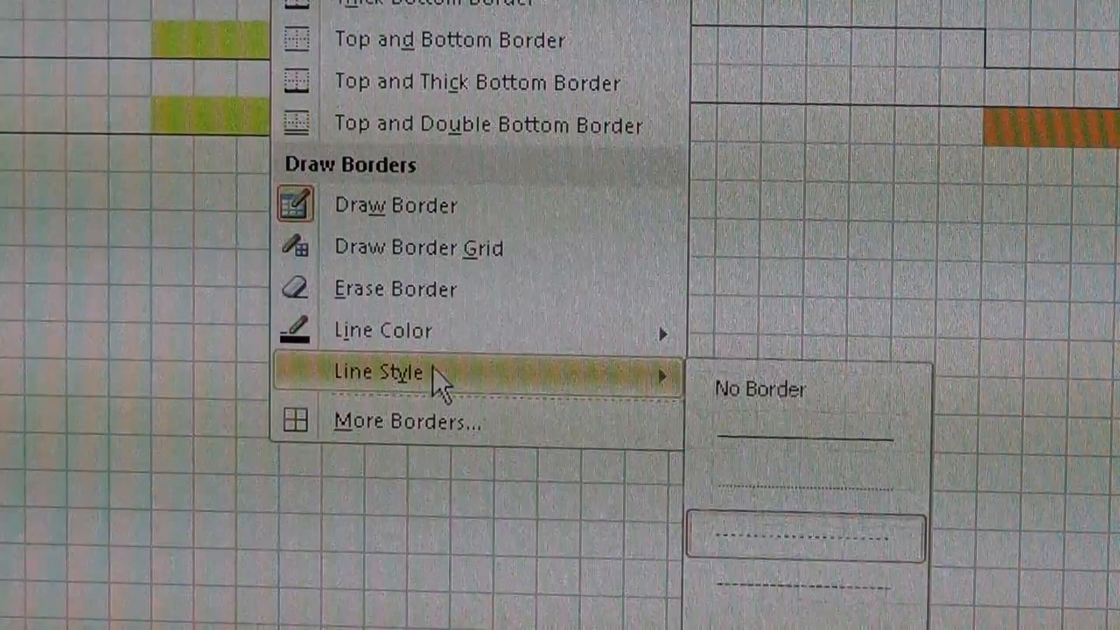
pyautogui.moveTo(383, 331)
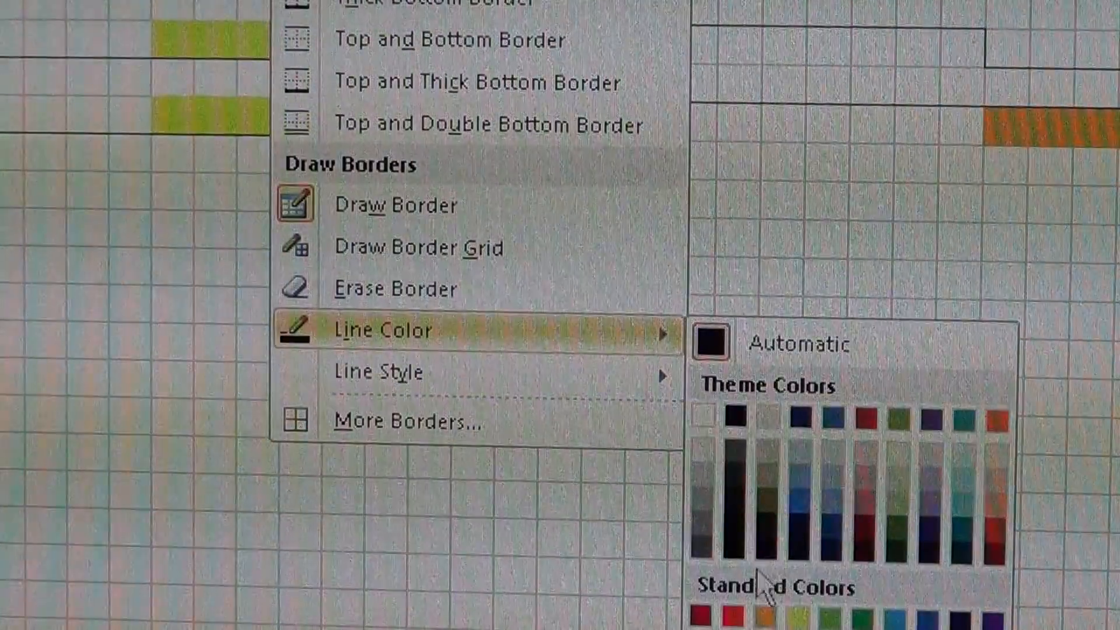